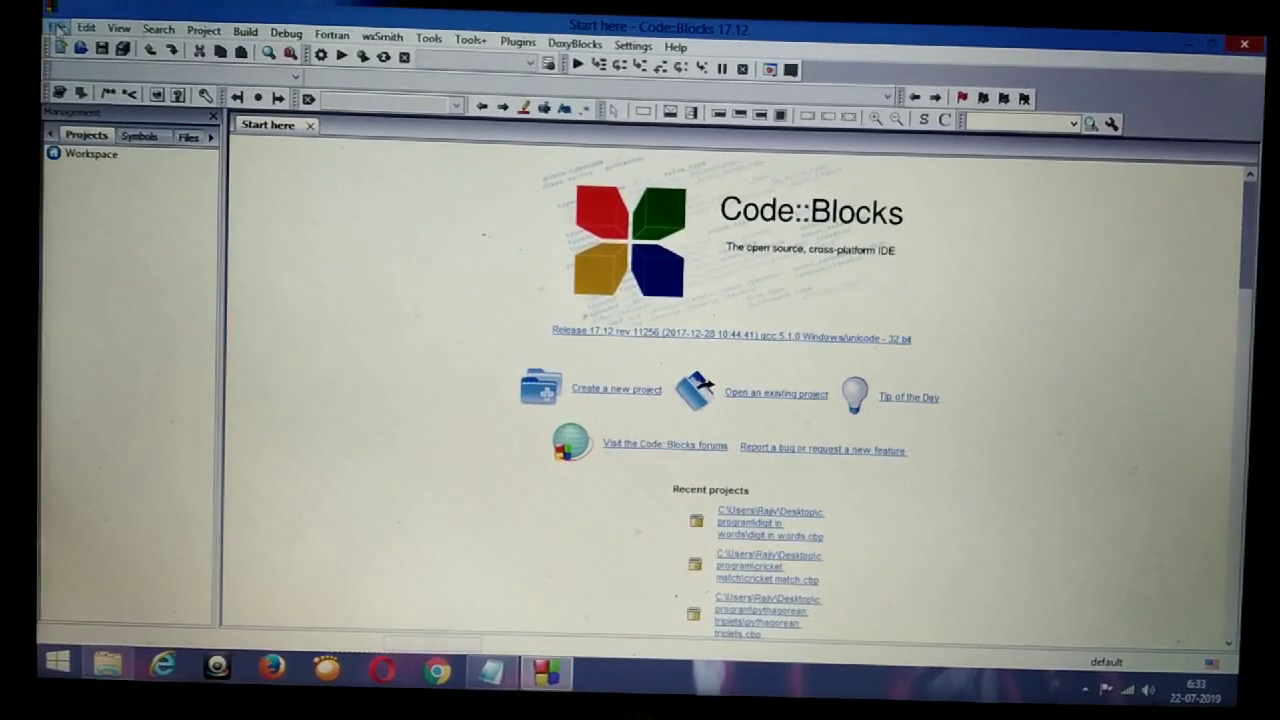
Open the File menu from the Code::Blocks start page
click(57, 27)
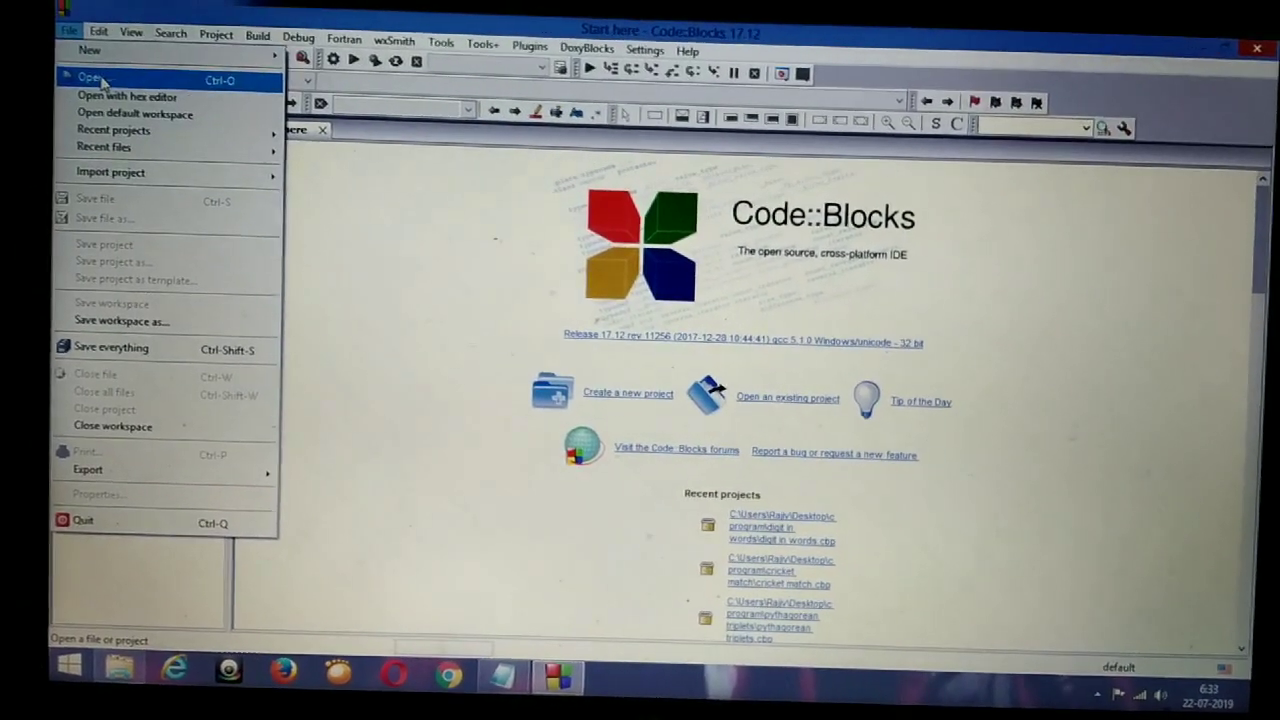
In the Open File dialog, browse to Desktop > c program > pythagorean triplets and select main.c
click(90, 76)
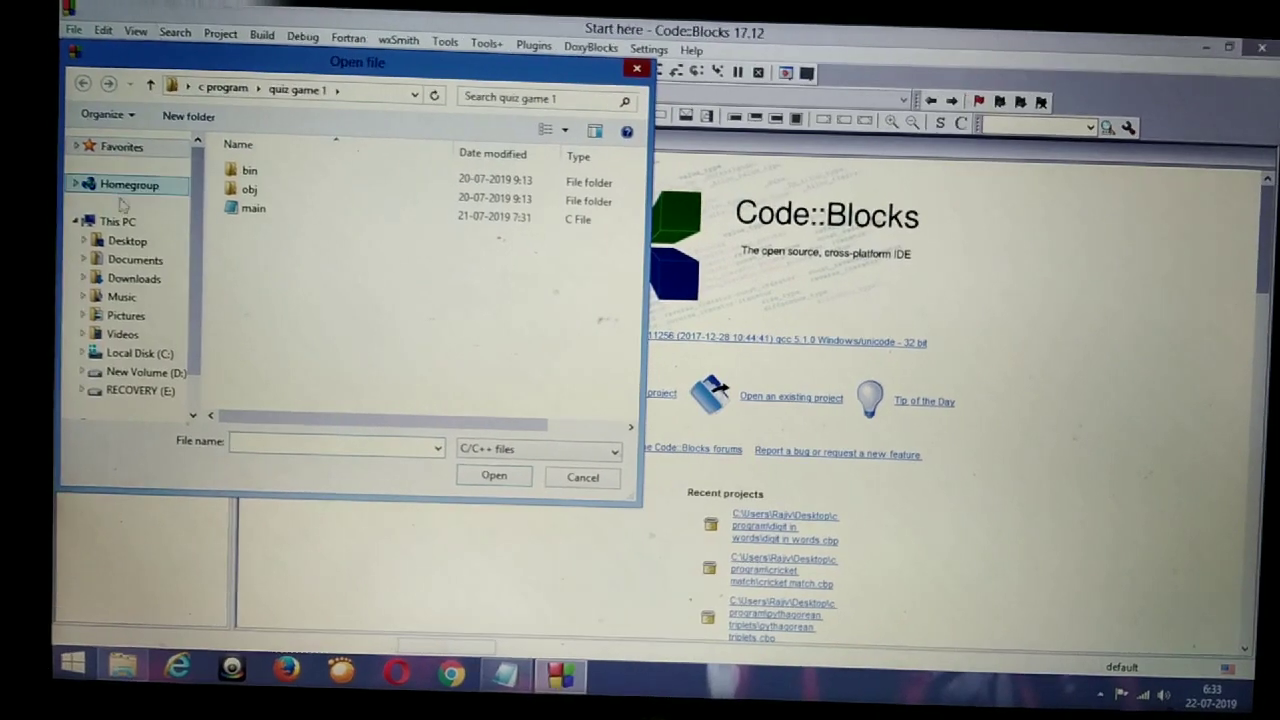
click(127, 240)
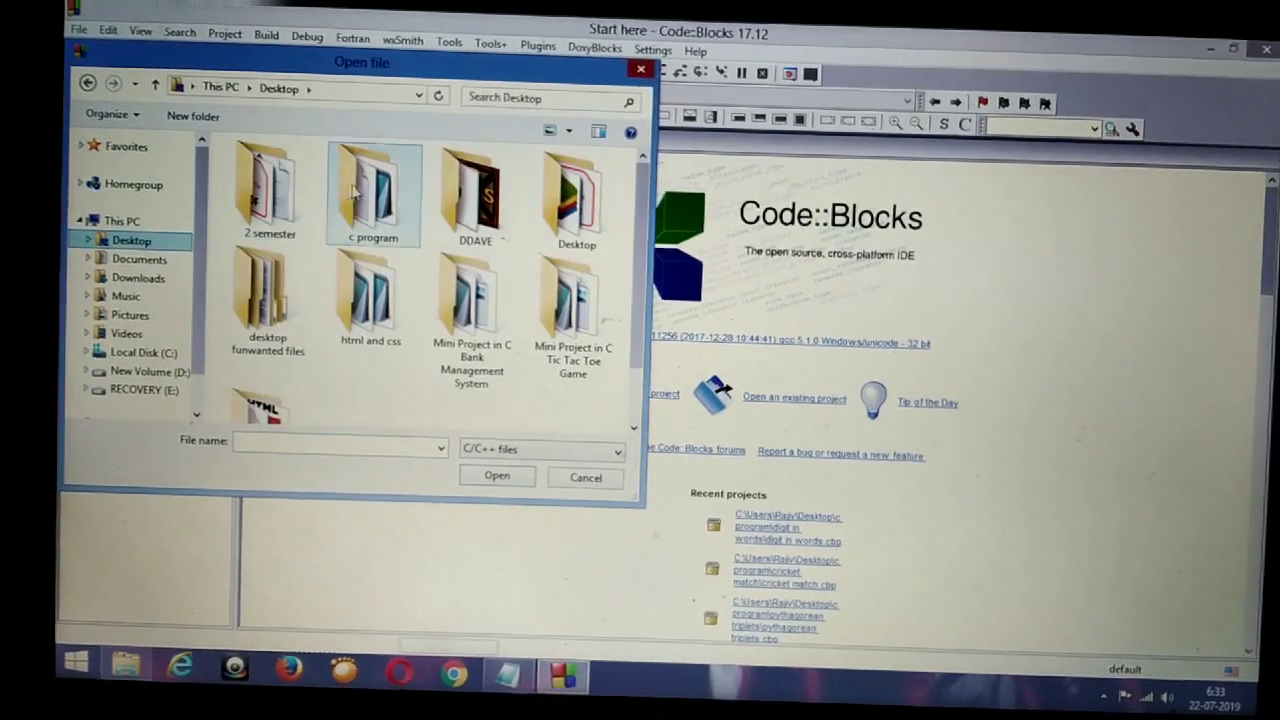
double_click(373, 190)
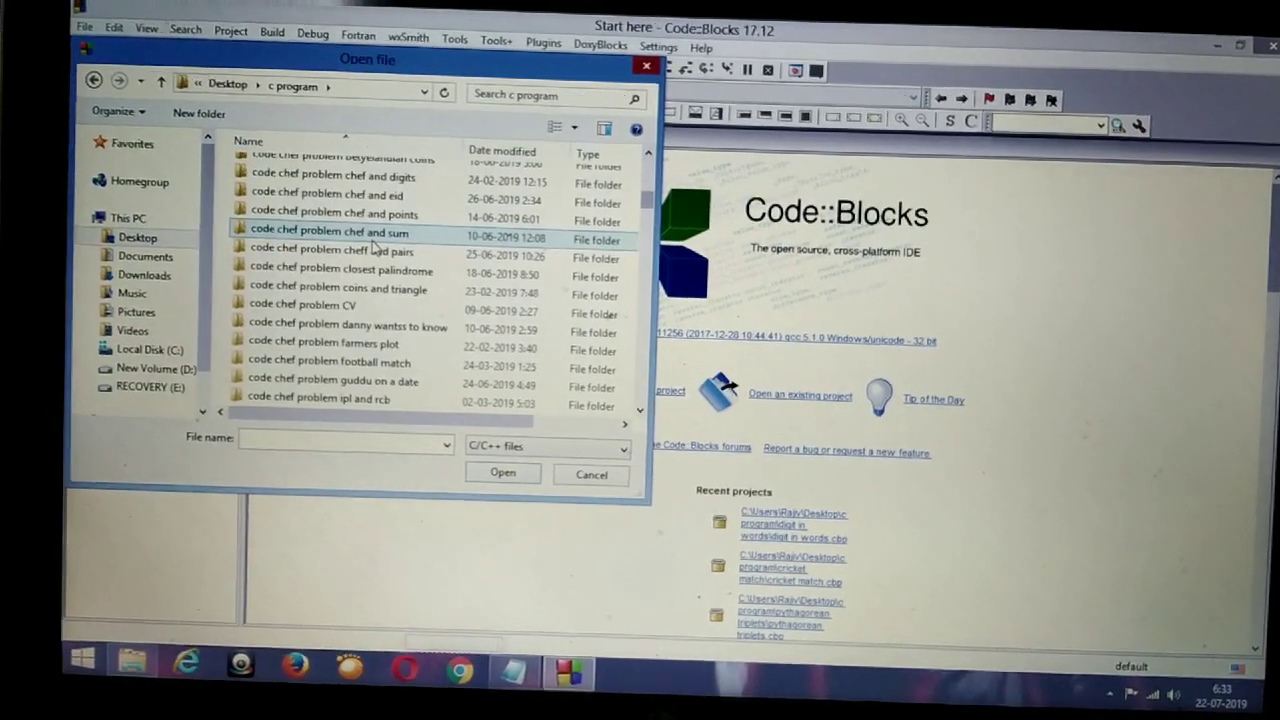
scroll(down, 3)
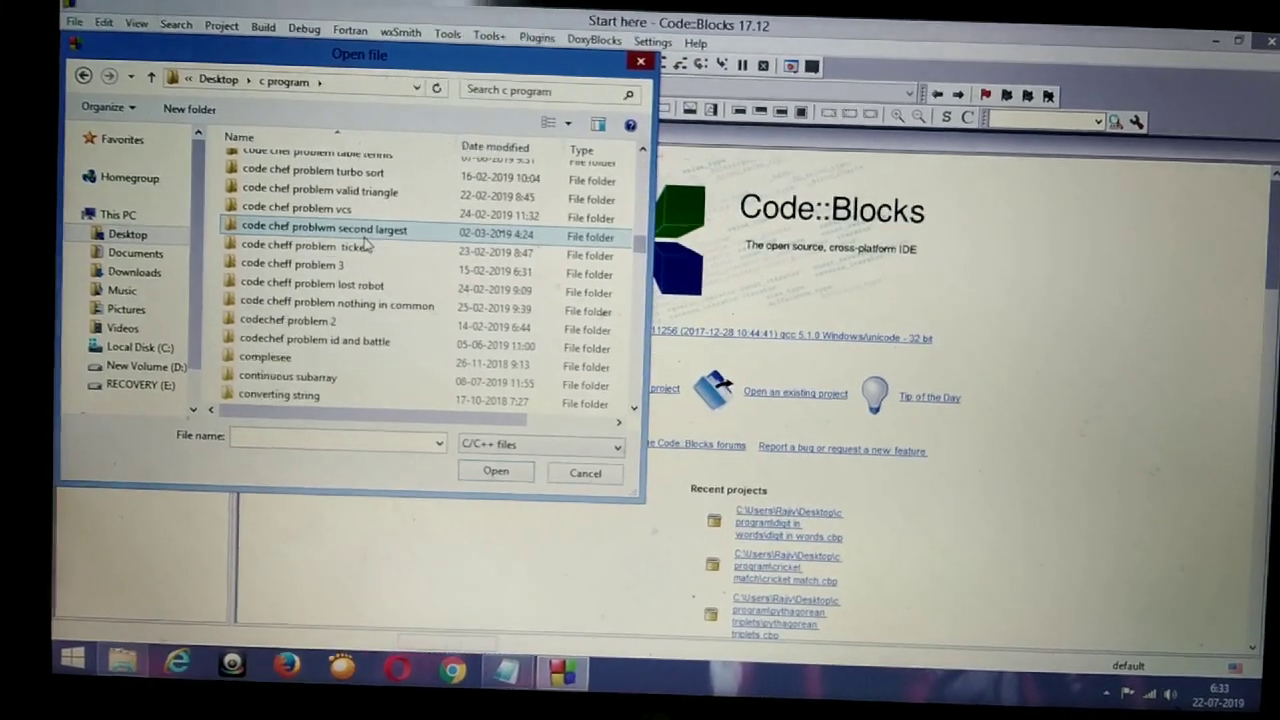
scroll(down, 3)
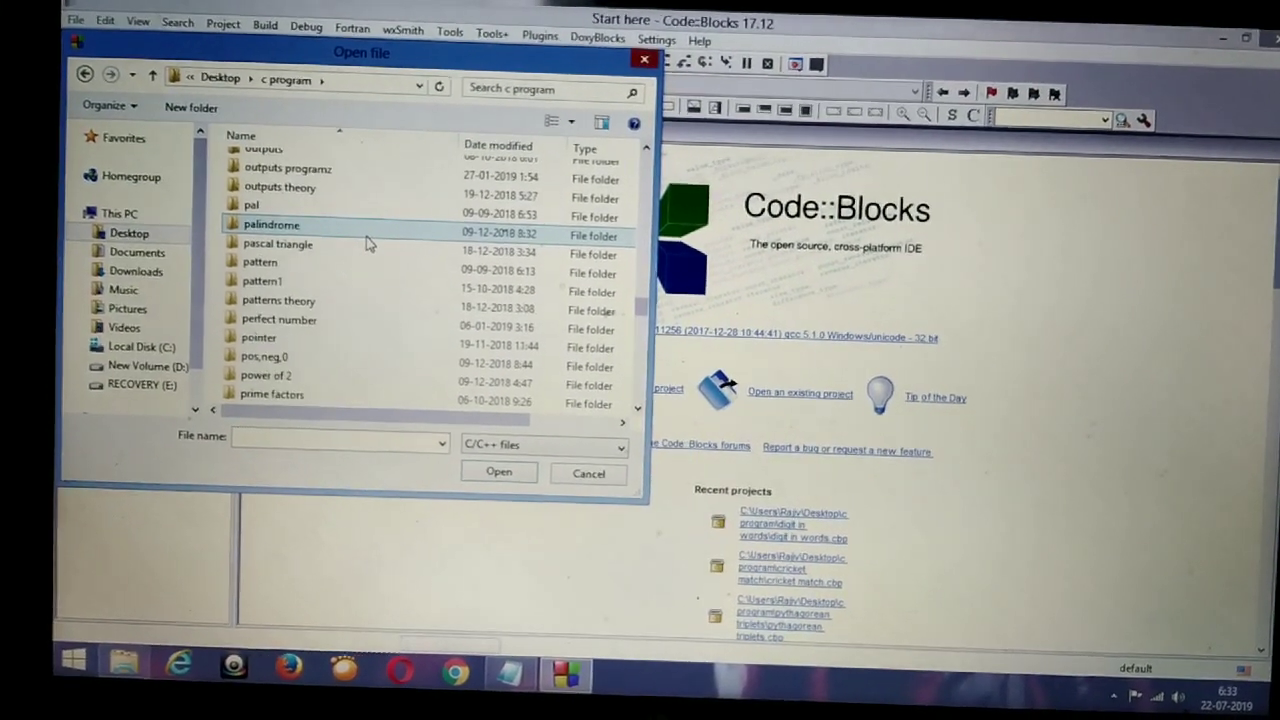
scroll(down, 3)
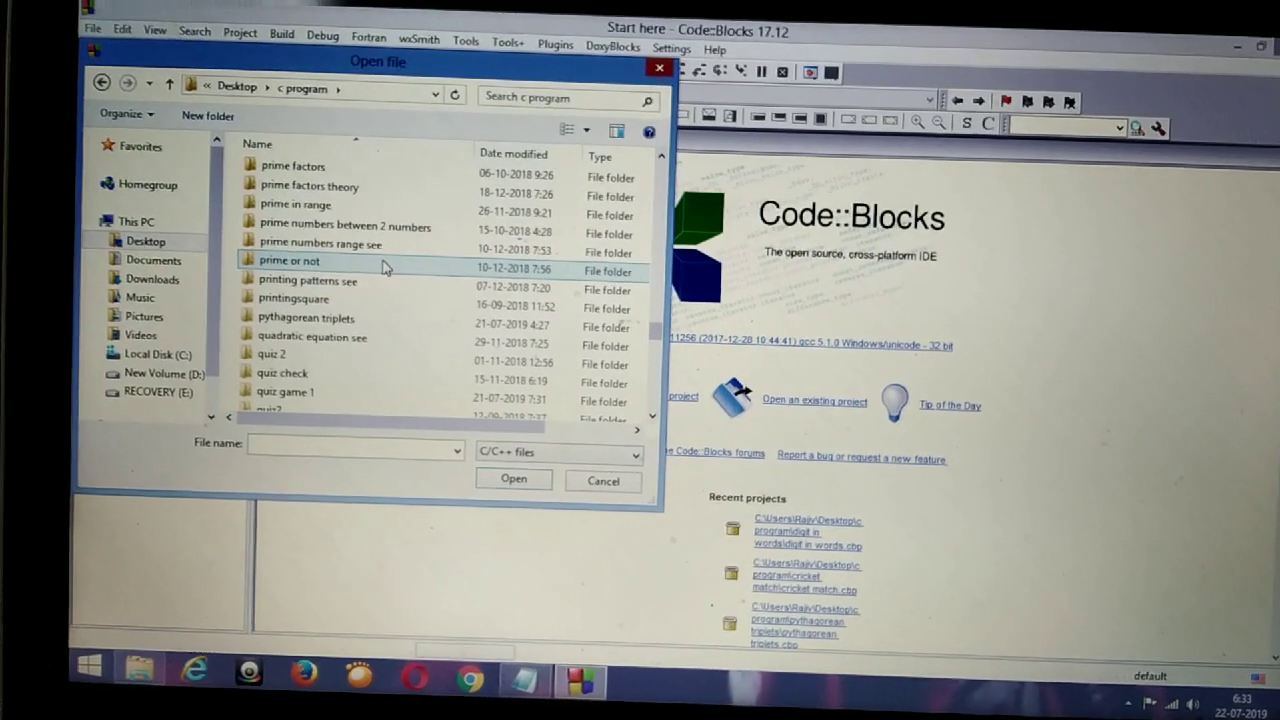
click(300, 297)
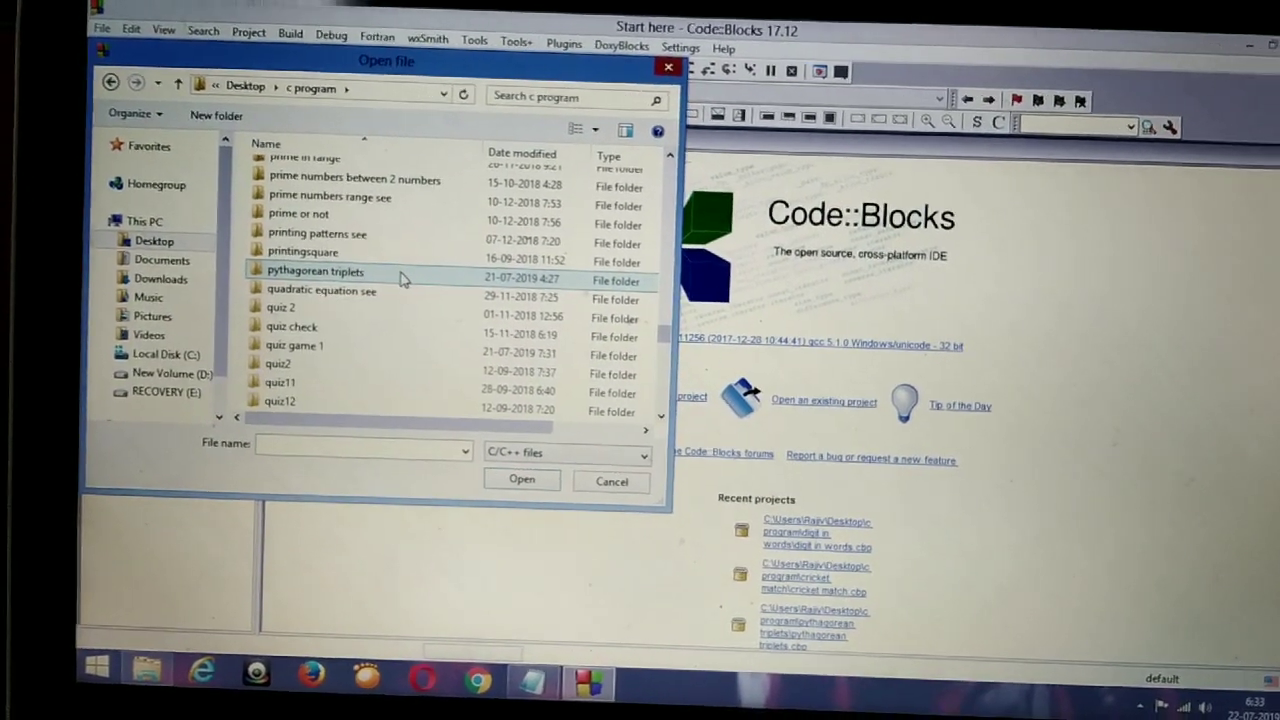
double_click(315, 270)
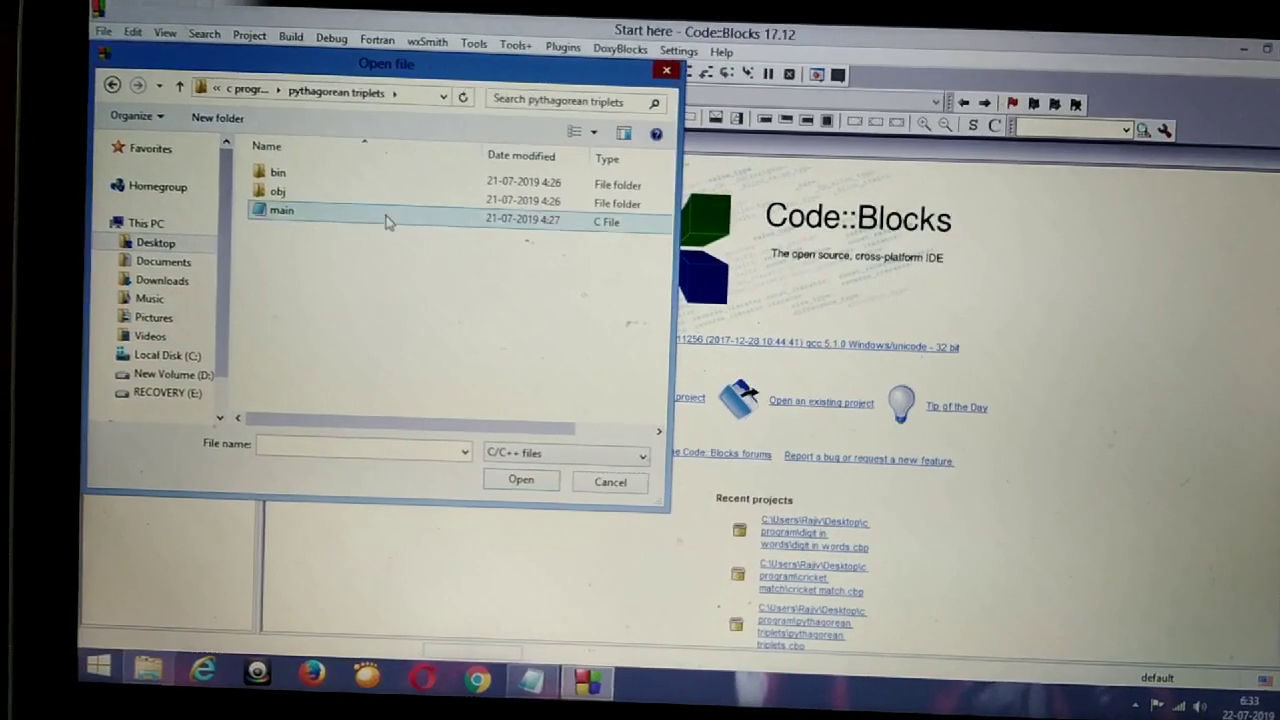
click(283, 210)
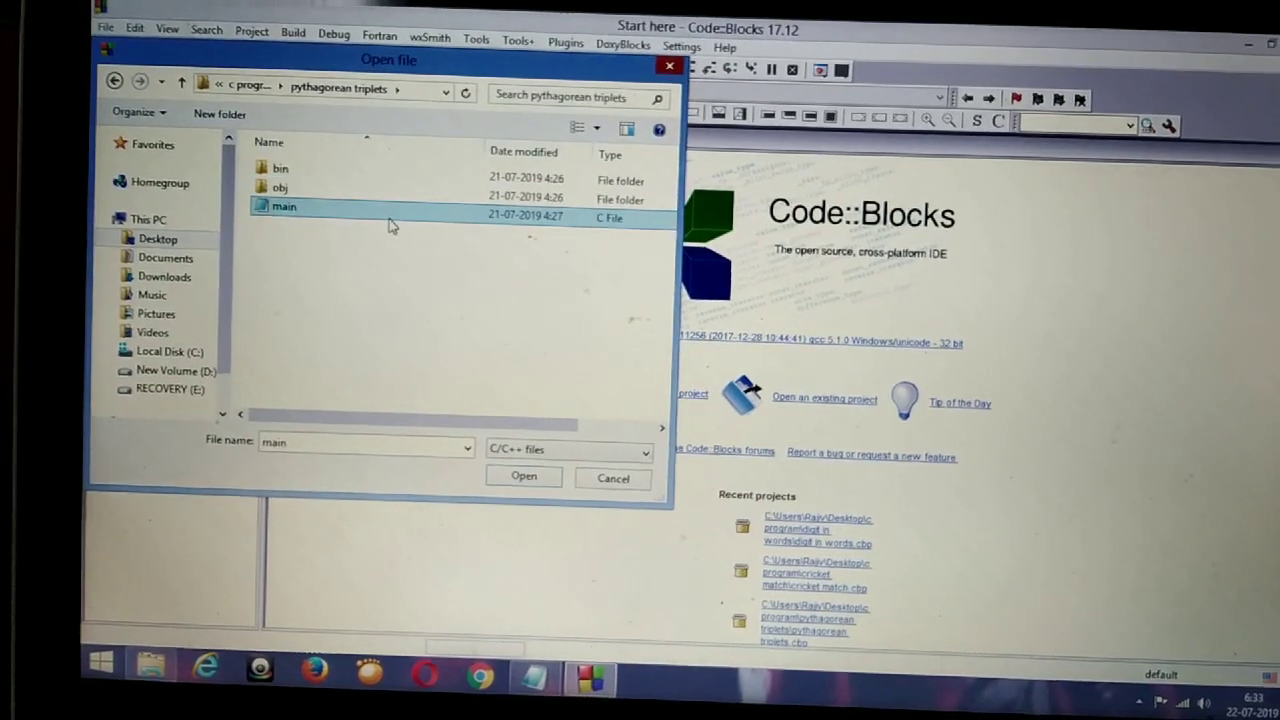